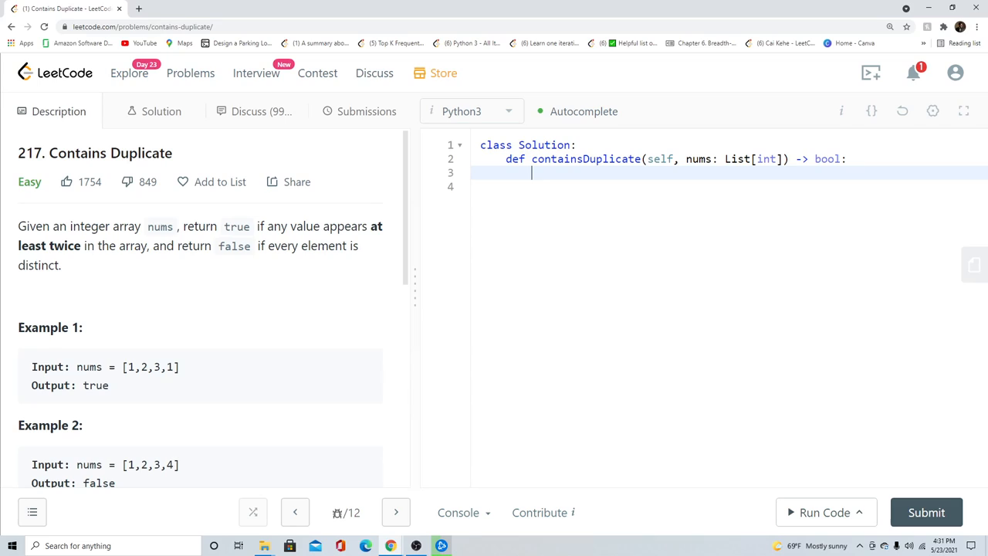
mouse_move(171, 239)
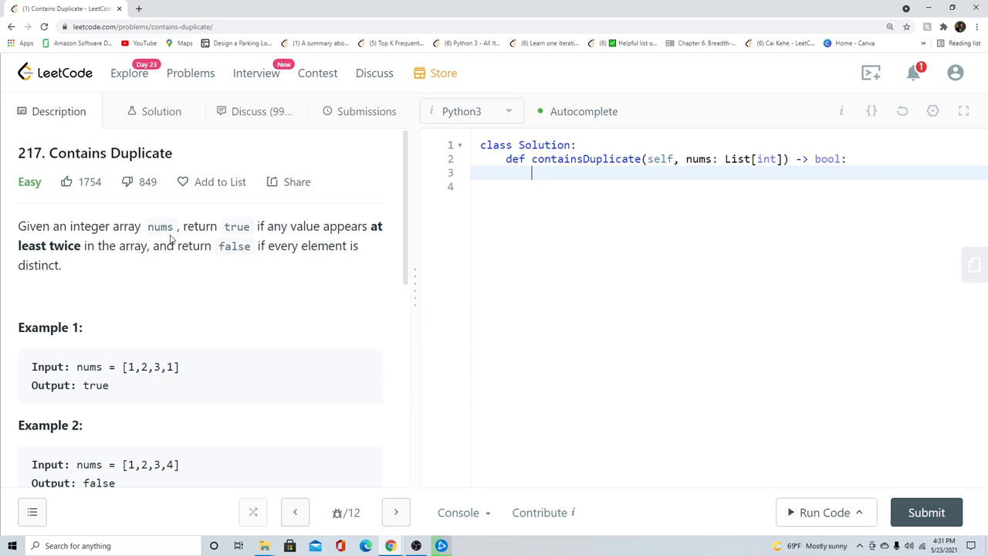
mouse_move(370, 250)
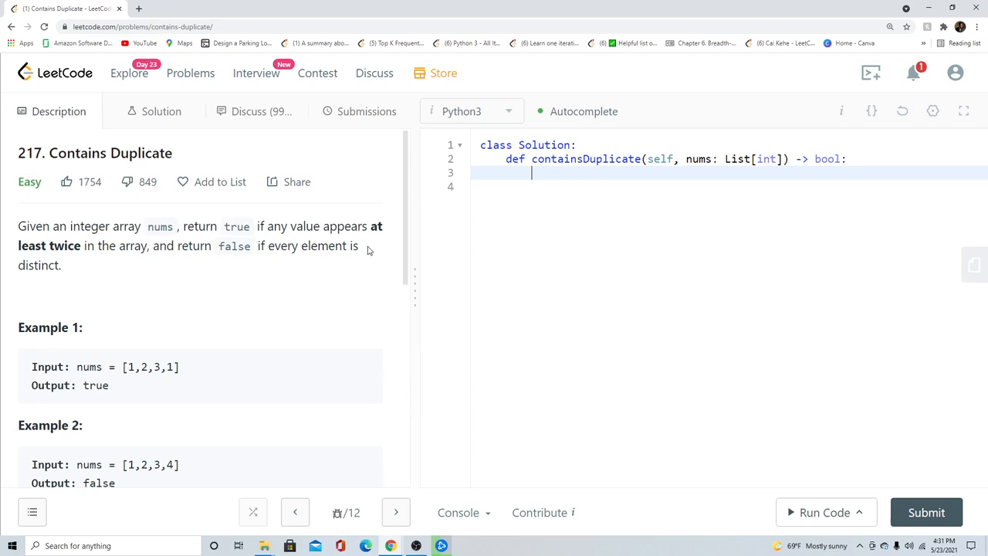
mouse_move(251, 305)
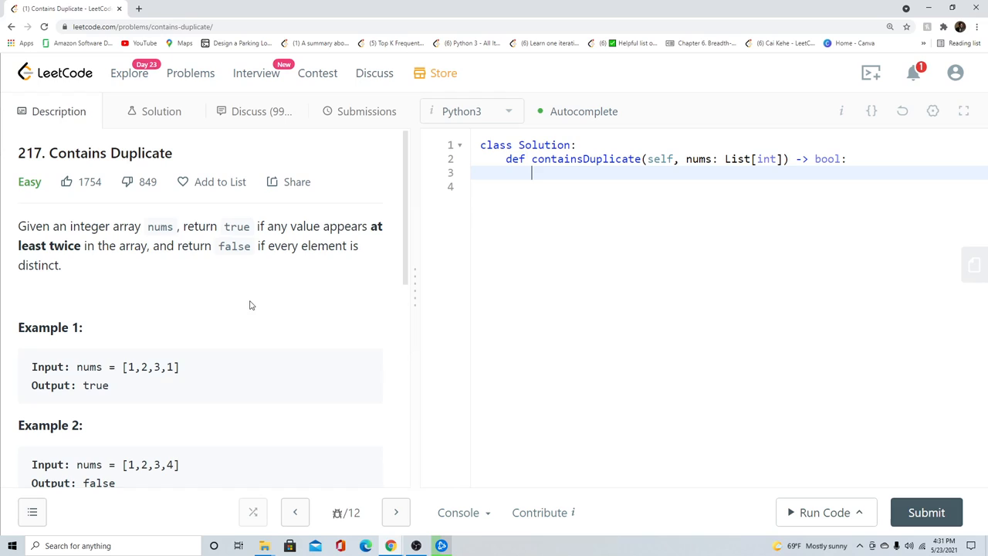
Create an empty seen set and start a loop over each number in nums
scroll(down, 3)
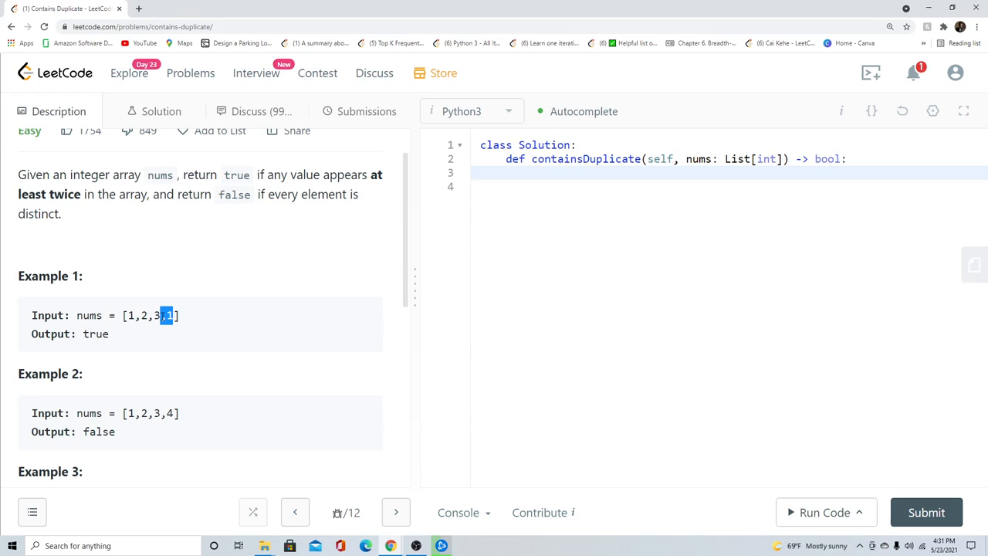
scroll(down, 3)
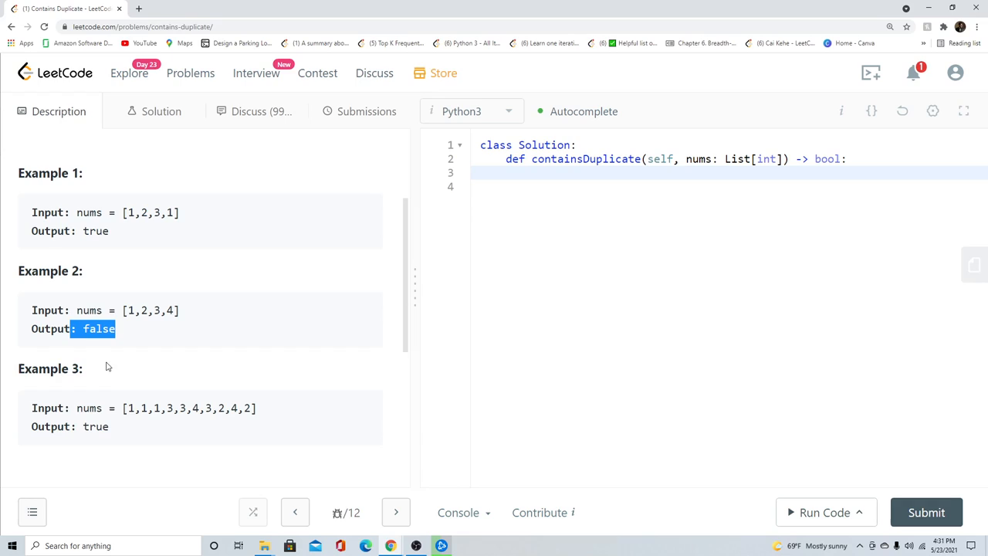
click(649, 244)
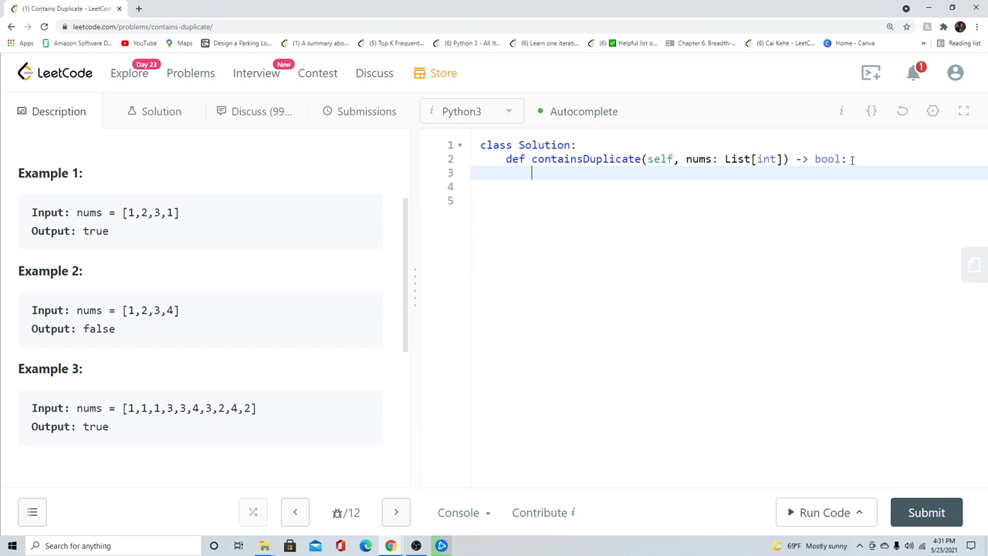
text(see)
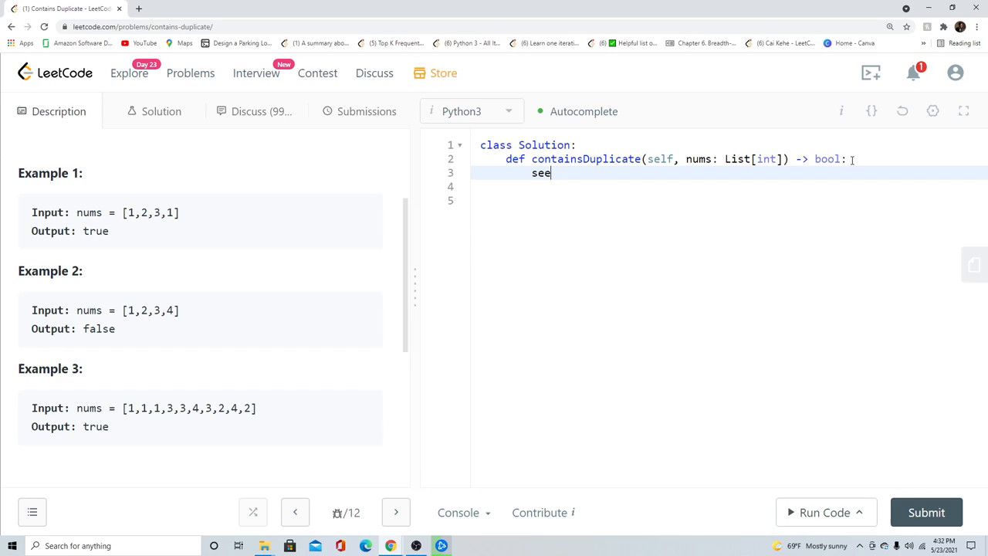
text(n = set())
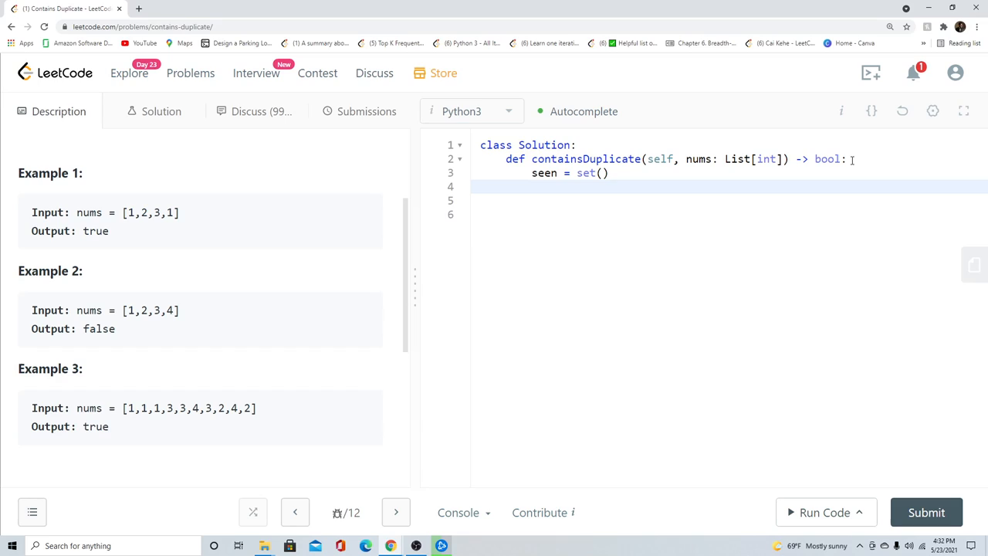
text(for number)
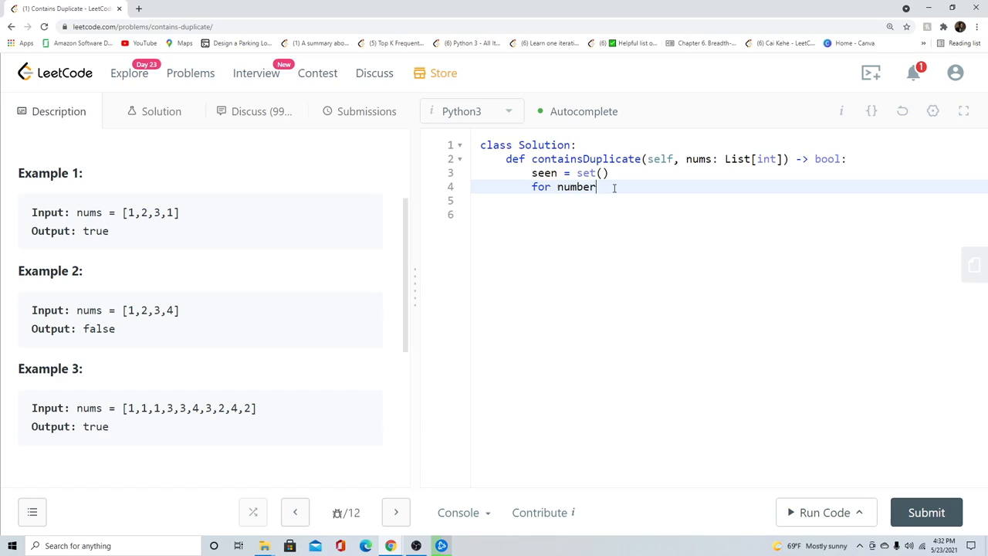
text(in nums:)
click(730, 215)
text(r)
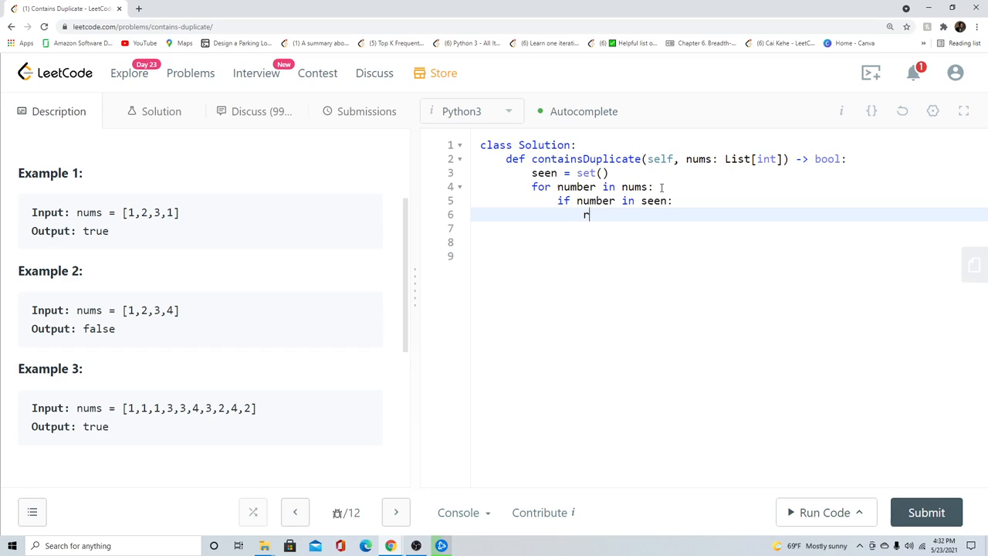
Return True for a number already seen, otherwise add it to seen; finally return False
text(eturn True)
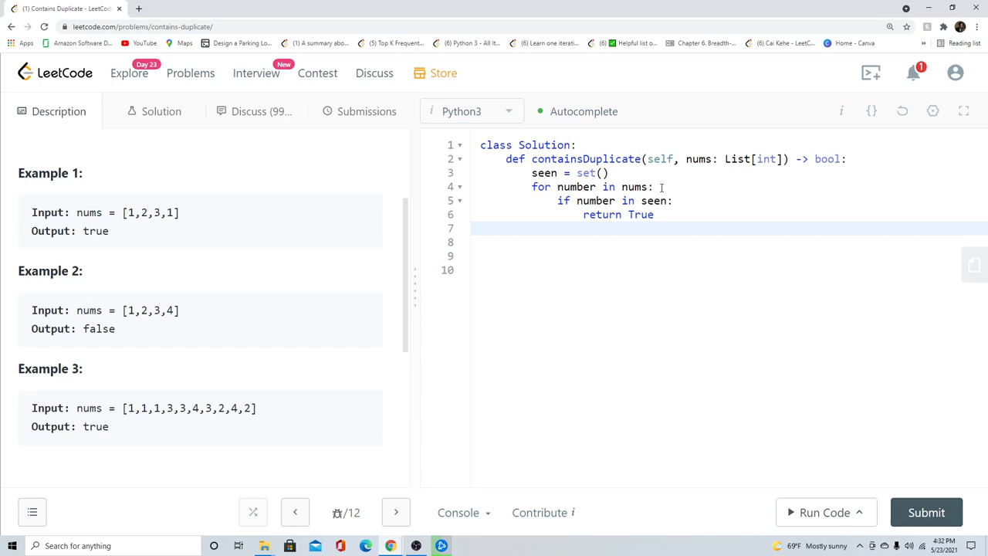
text(else:)
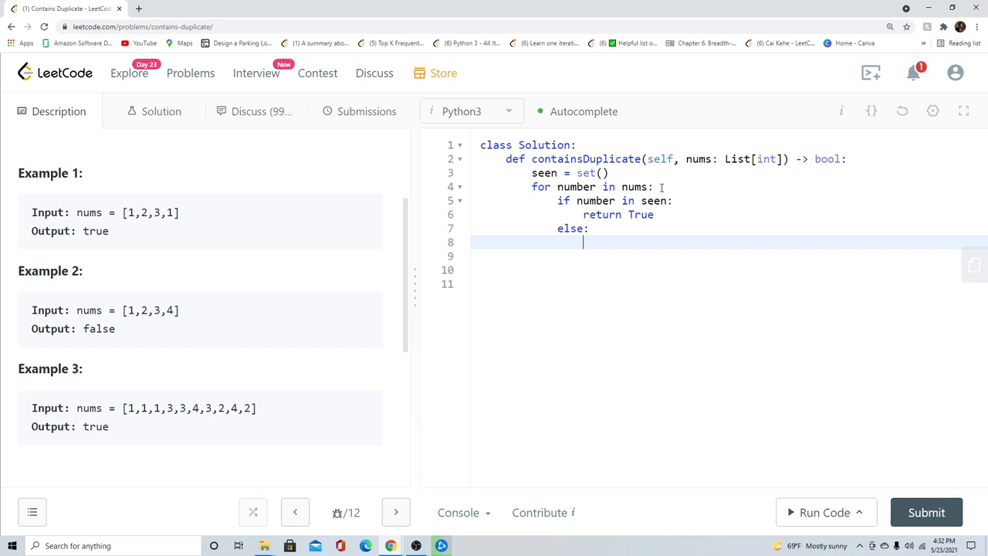
text(s)
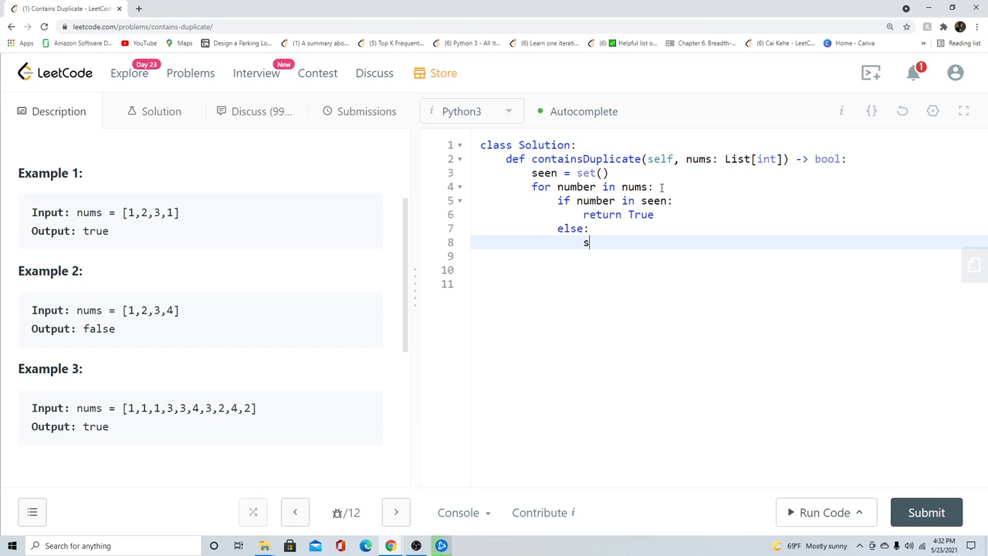
text(een.add(n)
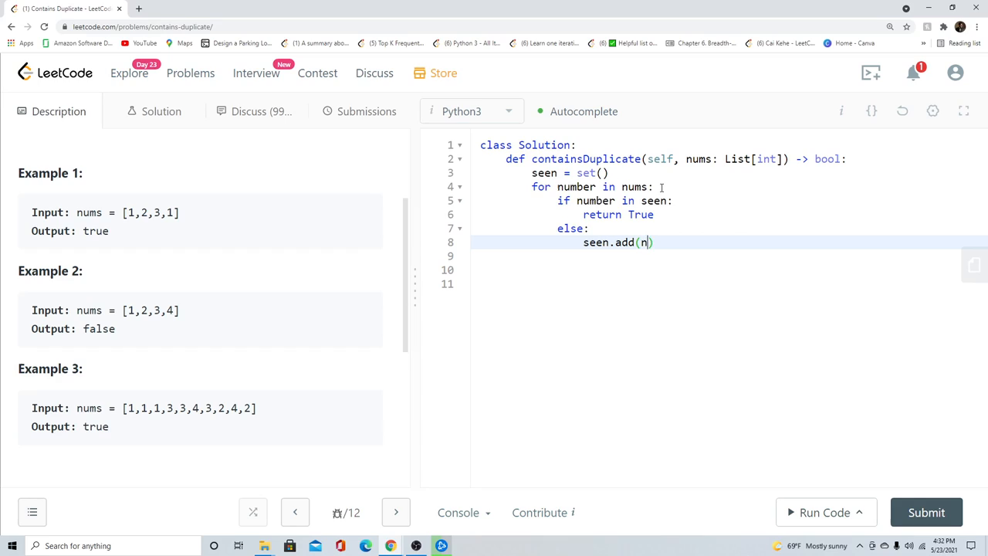
text(umber))
click(734, 257)
text(retur)
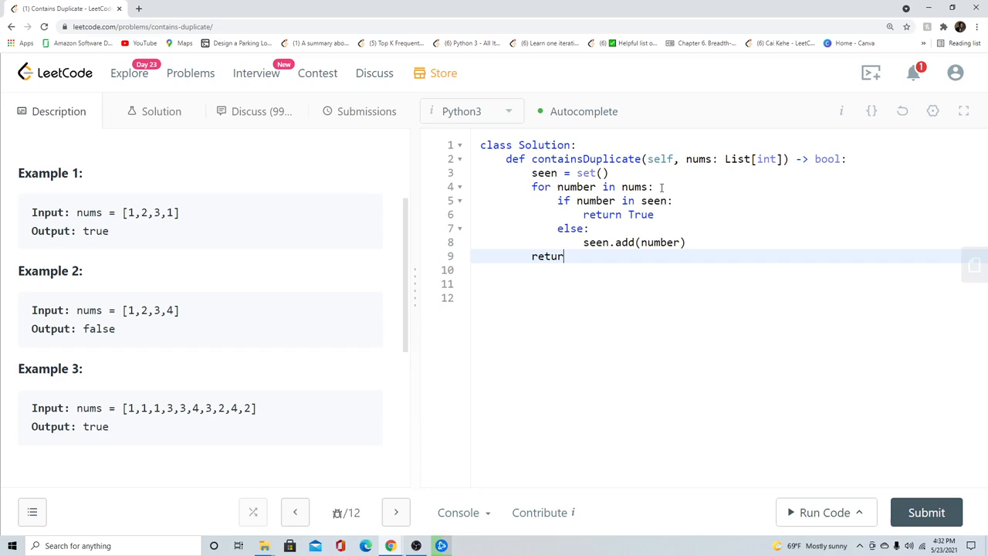
text(n False)
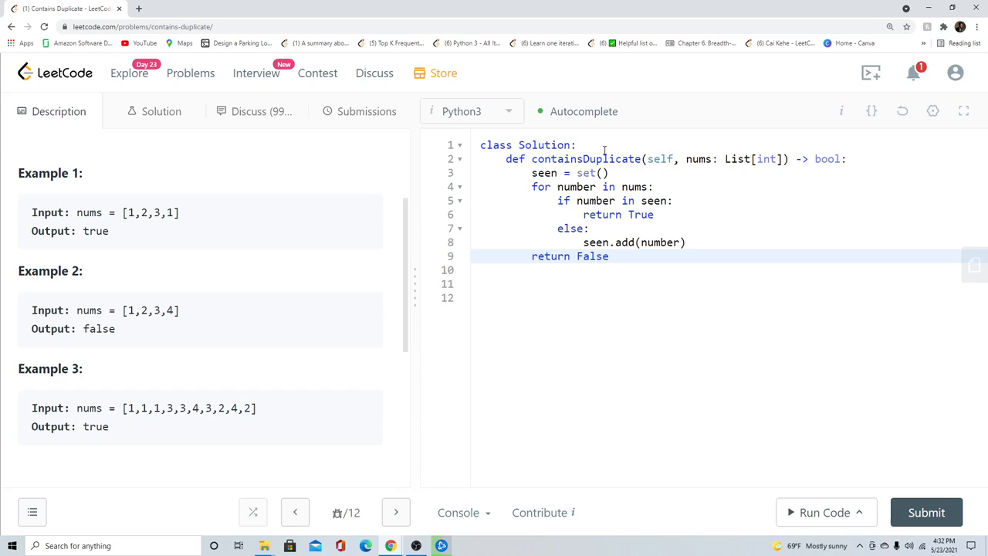
Run the sample [1,2,3,4] (false), then change the test input to [1,2,3,1] and rerun (true)
click(825, 512)
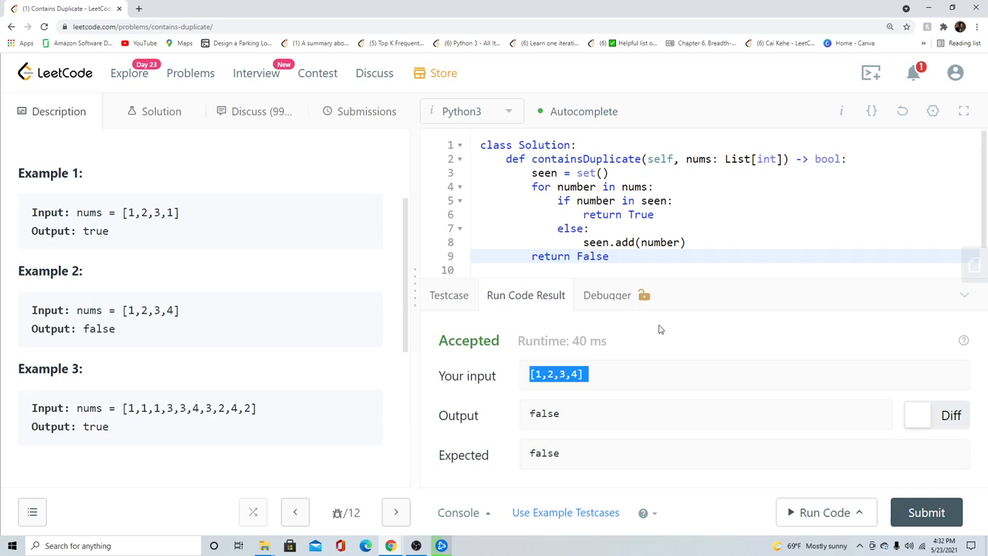
mouse_move(193, 220)
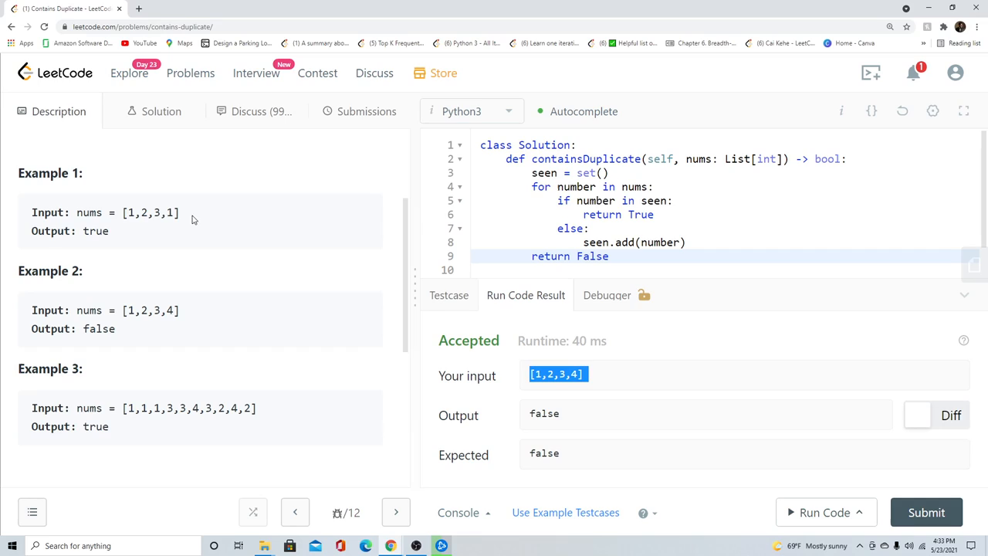
click(448, 295)
text([1,2,3,1])
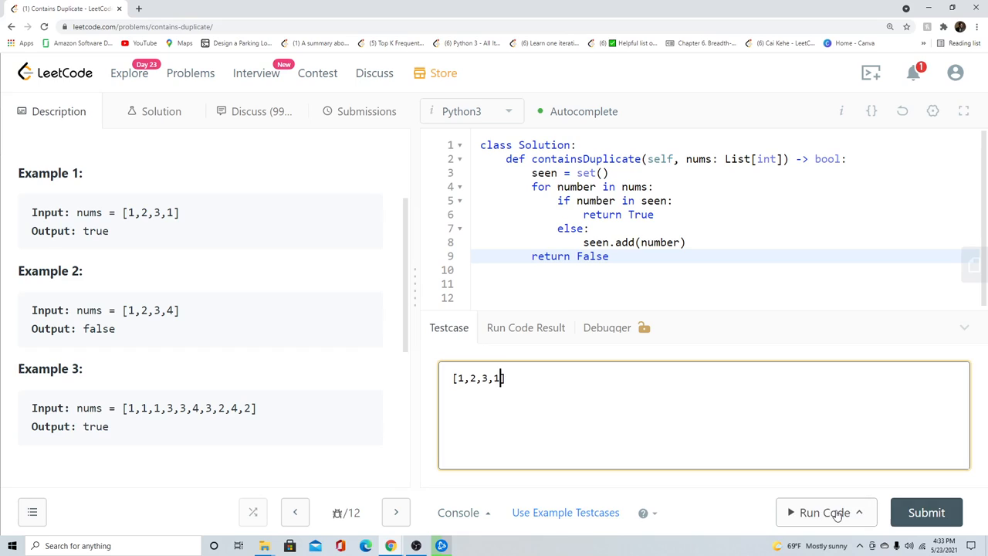
click(822, 512)
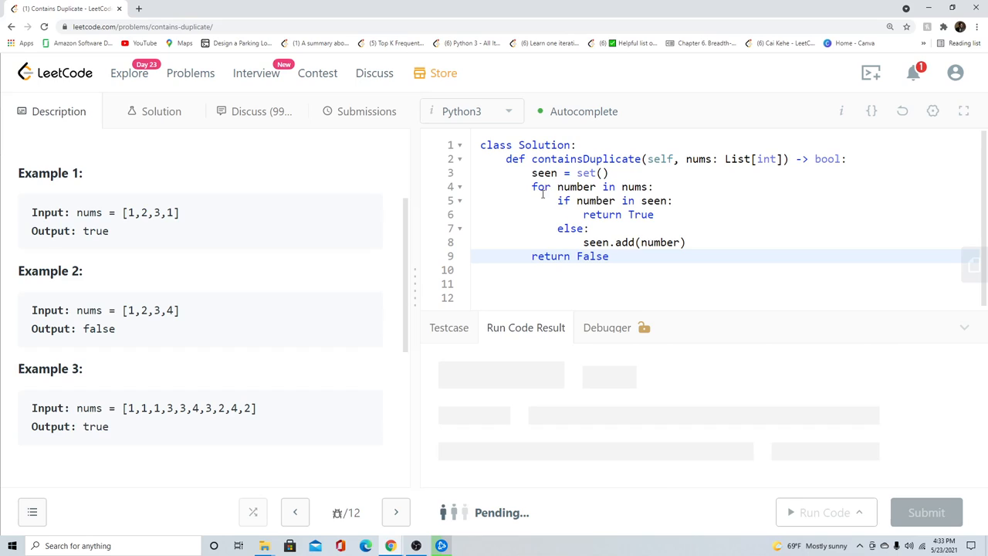
click(825, 513)
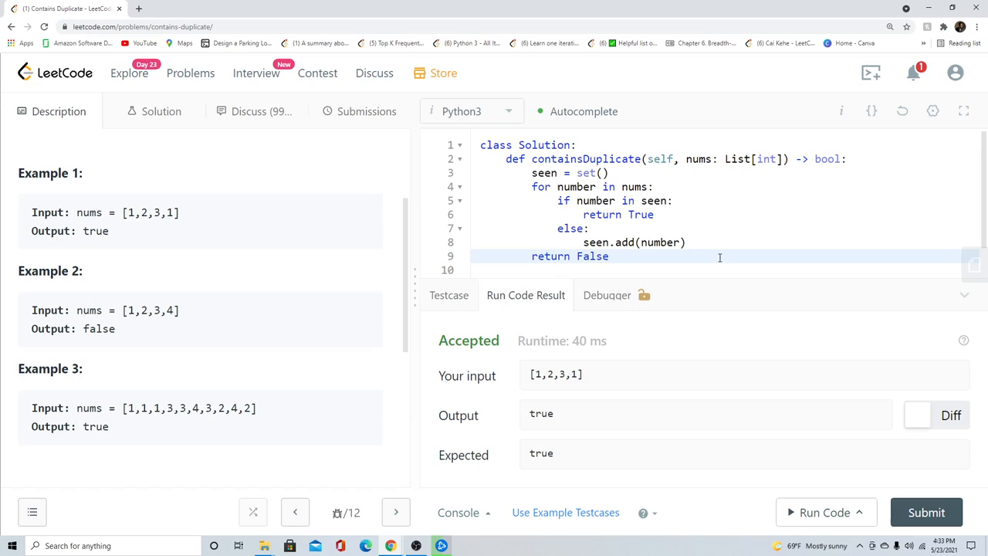
Add {1}, {1,2} trace comments and a #[1,2,3,1] comment above the loop, then delete the traces
text({1})
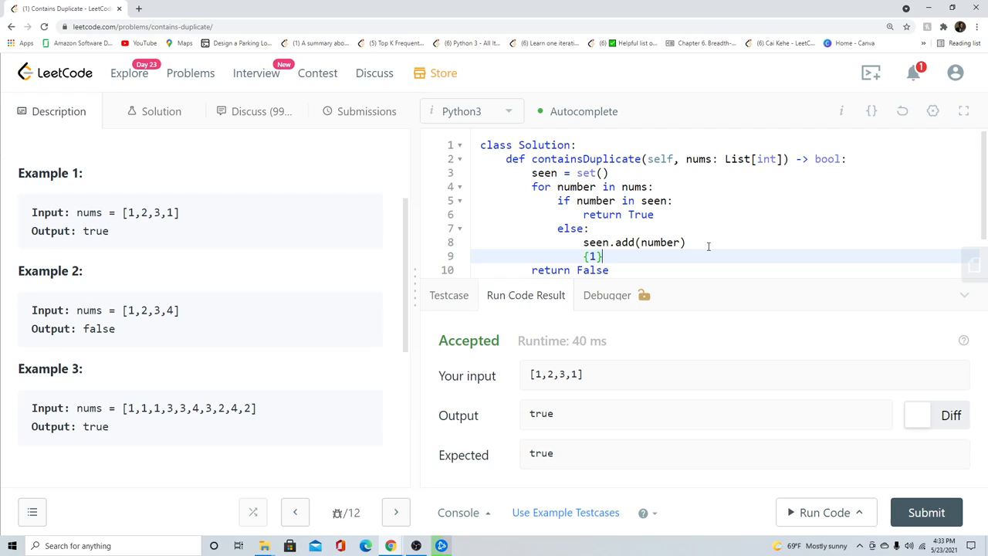
text({1,2})
text(#[1,2,3,1])
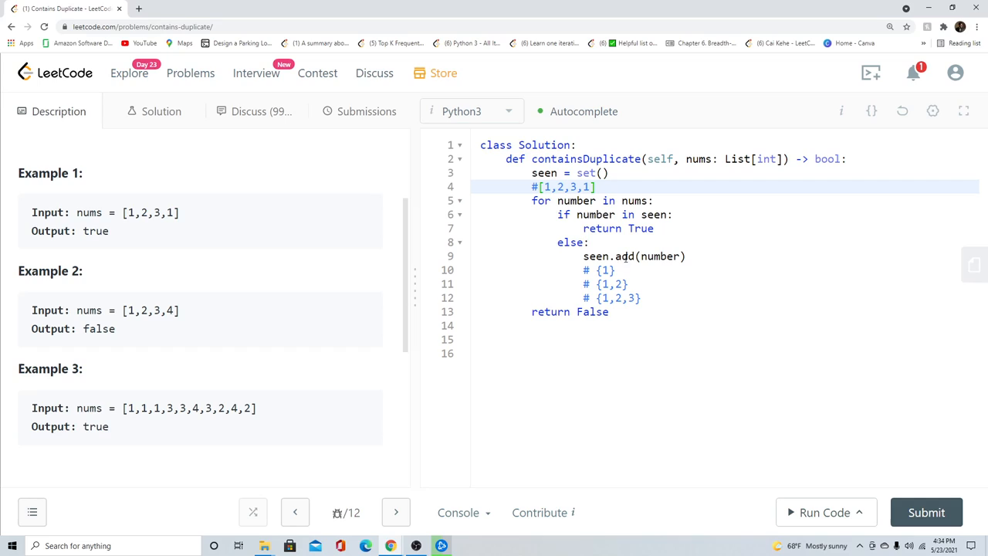
mouse_move(578, 200)
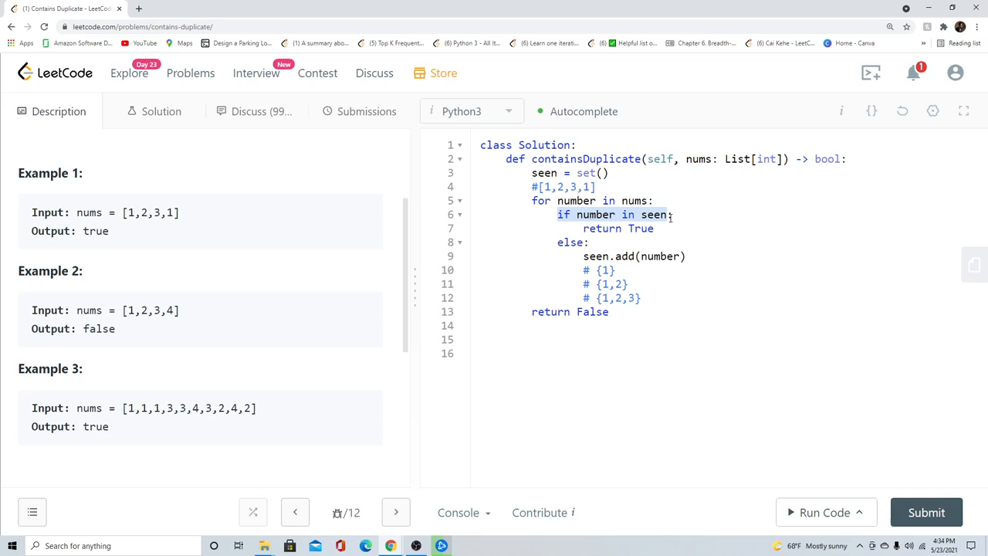
click(697, 324)
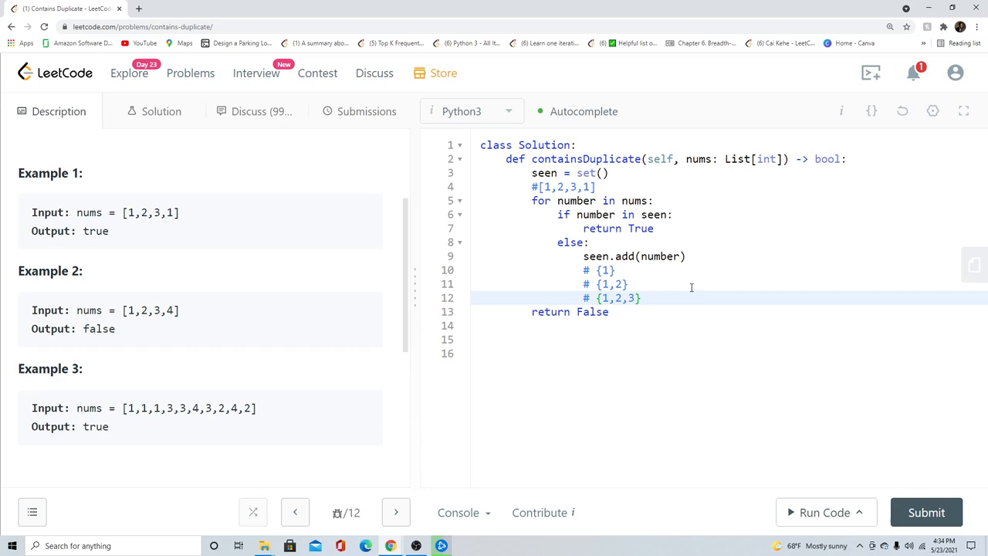
drag(586, 270, 640, 298)
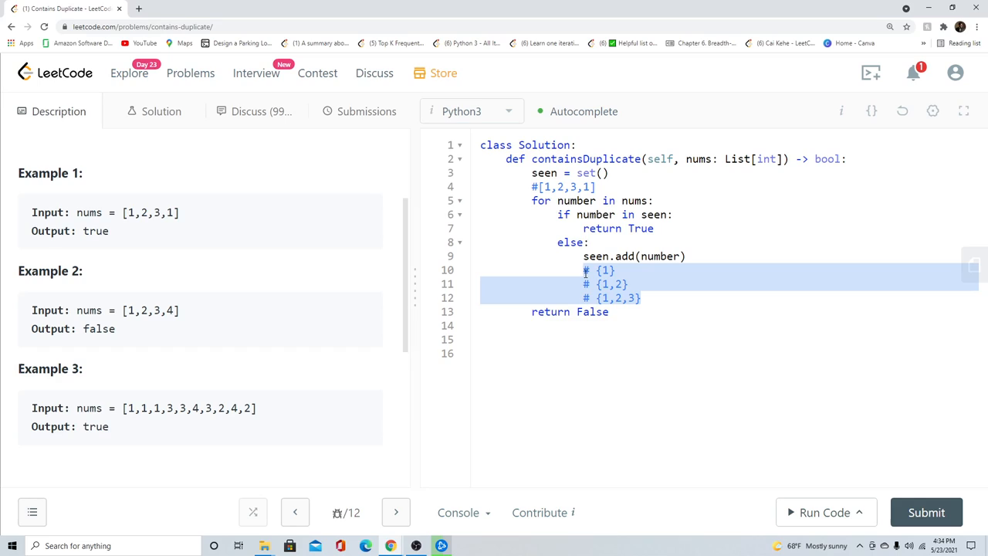
key(Delete)
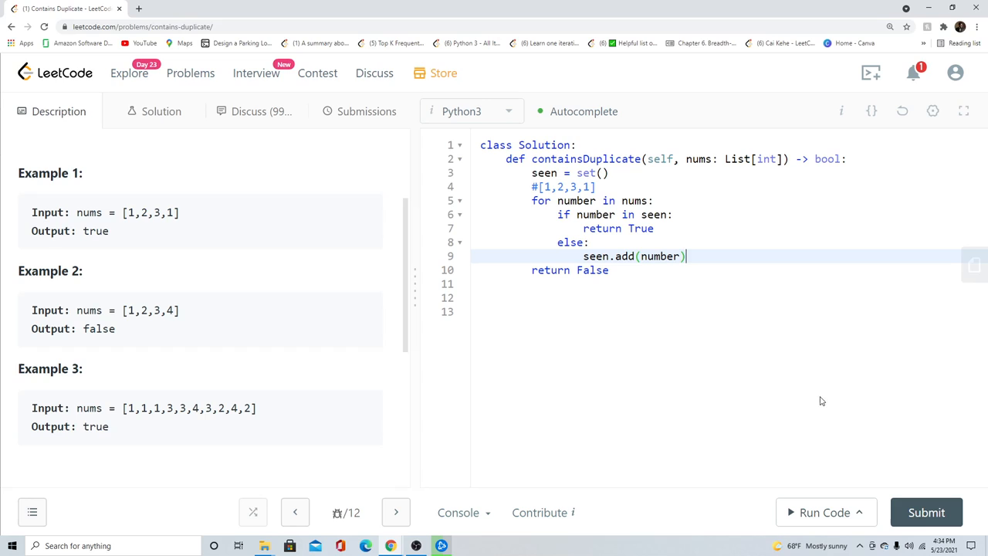
Submit the Contains Duplicate solution and get Success with 124 ms runtime and 20.3 MB memory
click(927, 513)
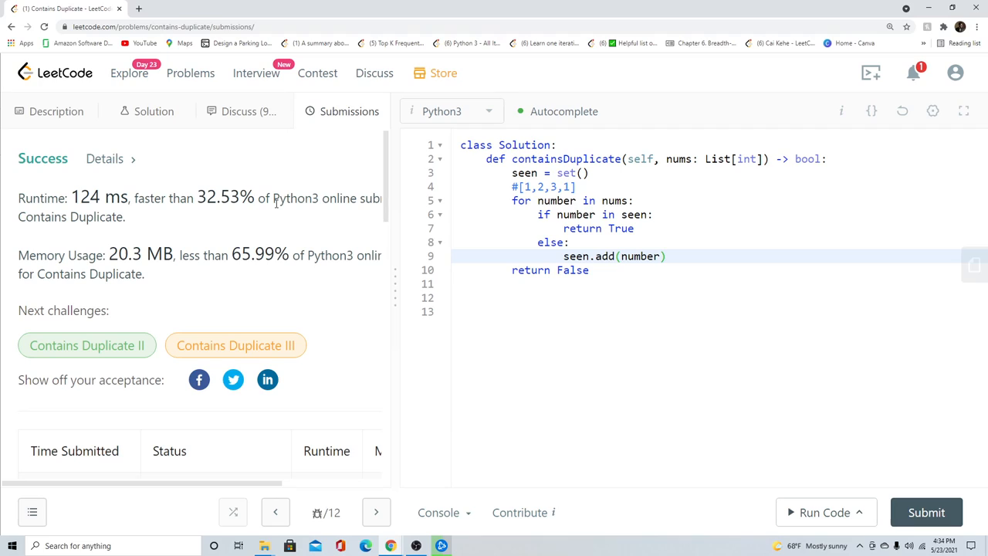
mouse_move(752, 379)
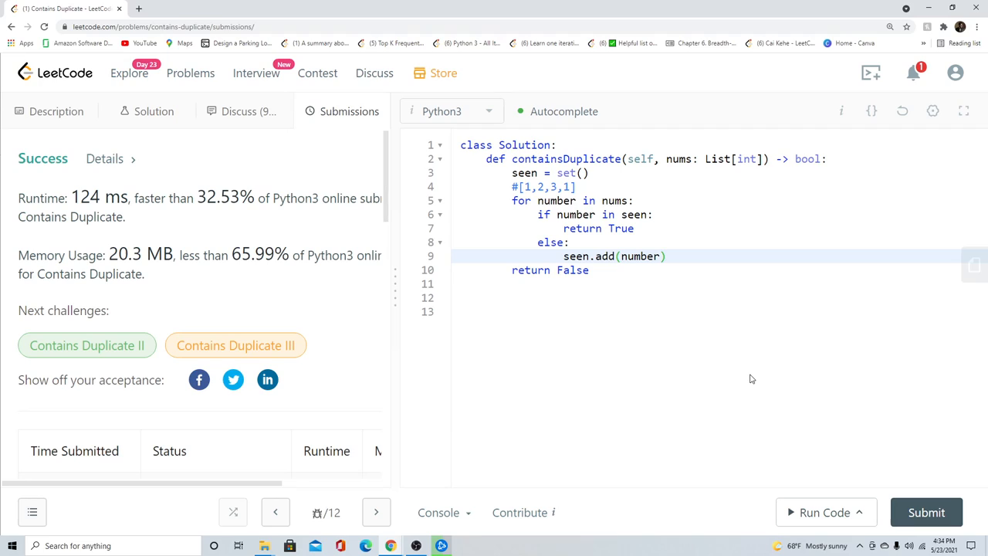